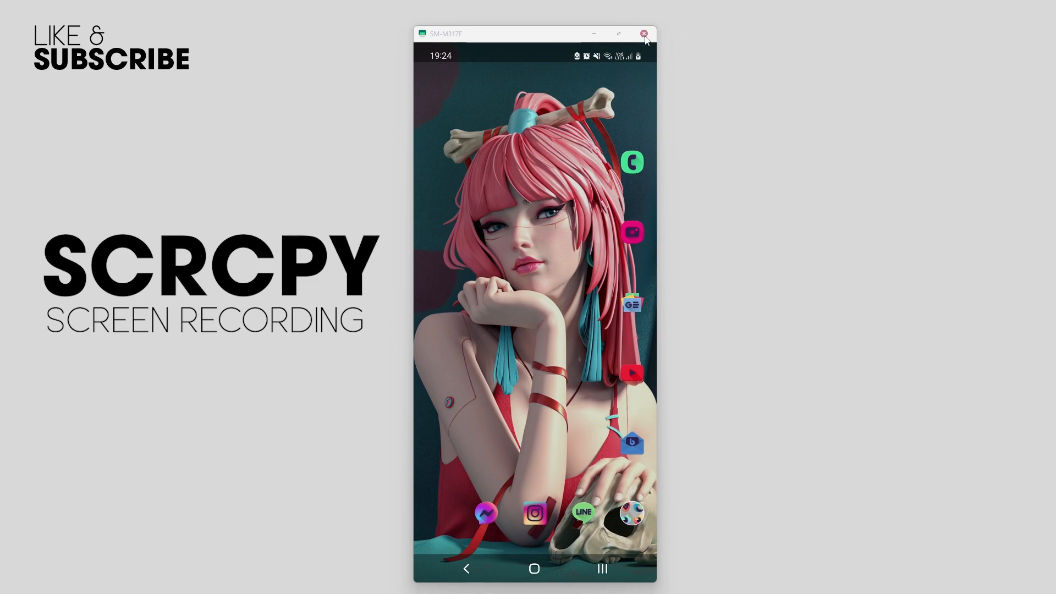
Step: Close the scrcpy mirror and run cmd.exe from Start as administrator
{"action": "left_click", "coordinate": [644, 33]}
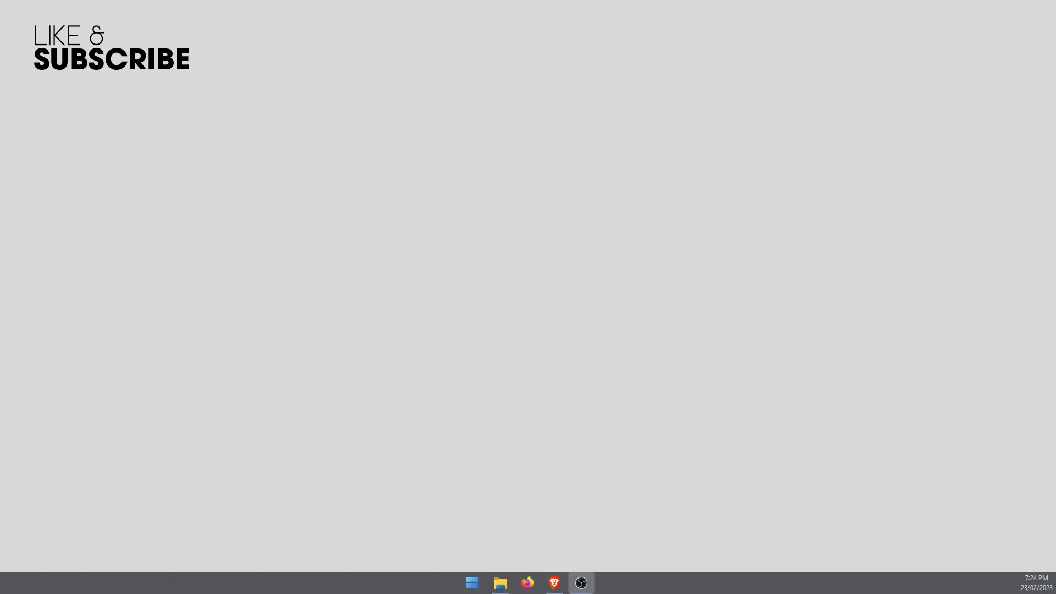
{"action": "left_click", "coordinate": [472, 582]}
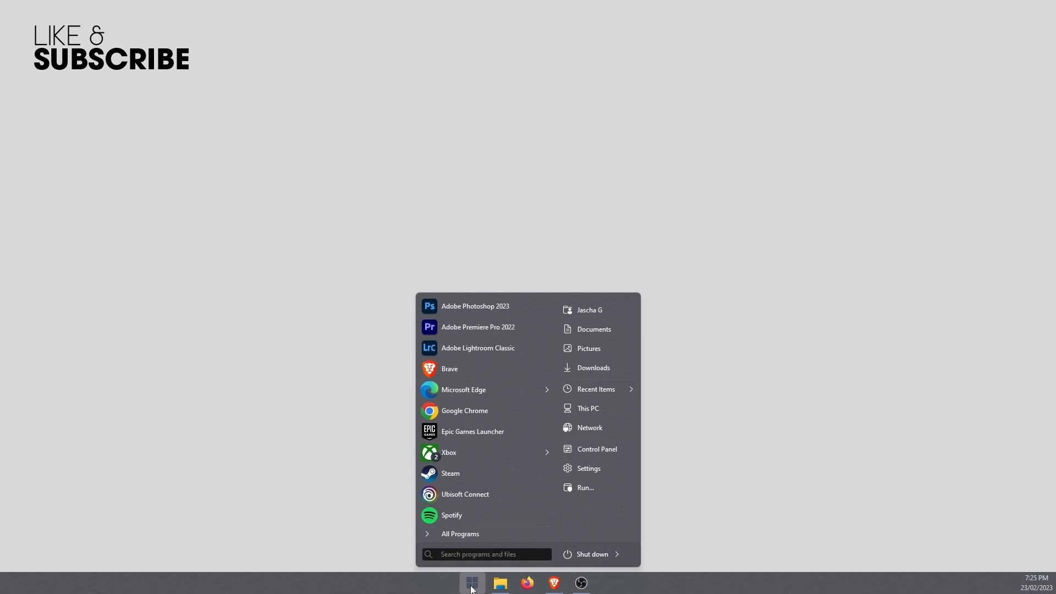
{"action": "type", "text": "cmd"}
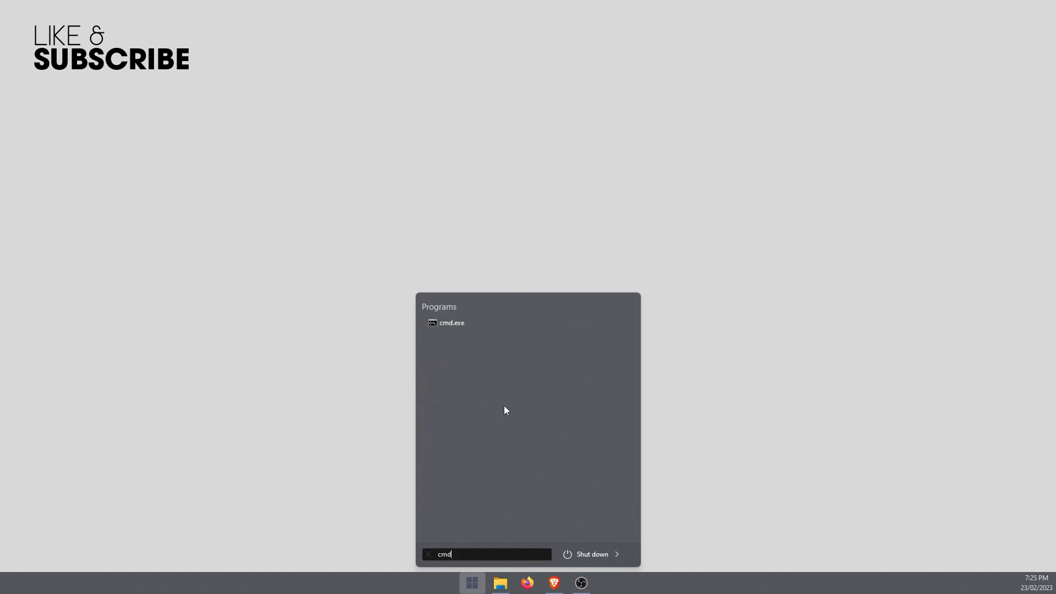
{"action": "right_click", "coordinate": [451, 323]}
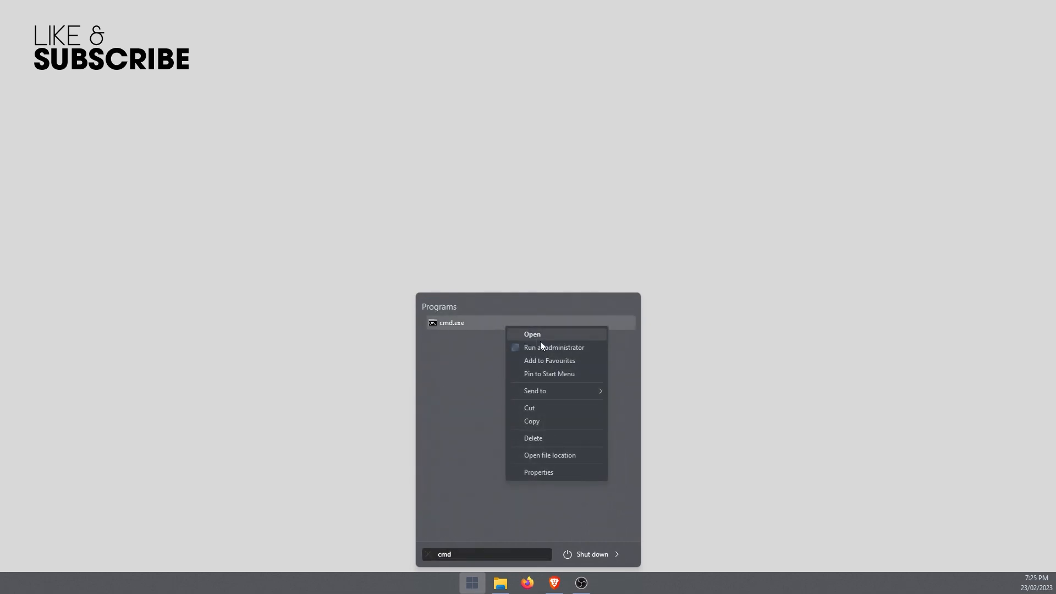
{"action": "left_click", "coordinate": [554, 347]}
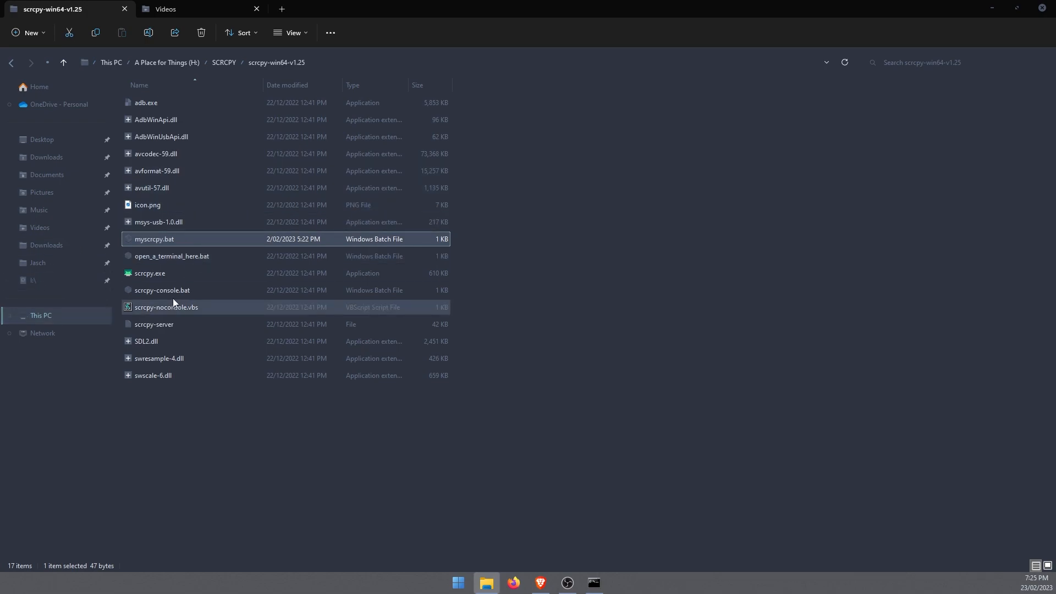
{"action": "mouse_move", "coordinate": [196, 274]}
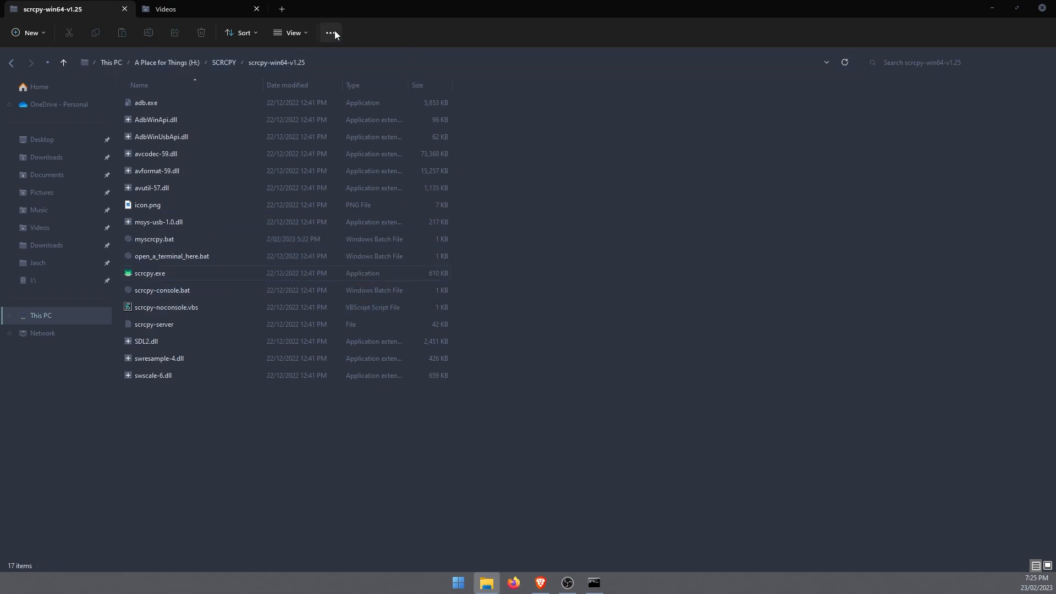
Step: Check the path of the scrcpy-win64-v1.25 folder on drive H in File Explorer
{"action": "right_click", "coordinate": [276, 62]}
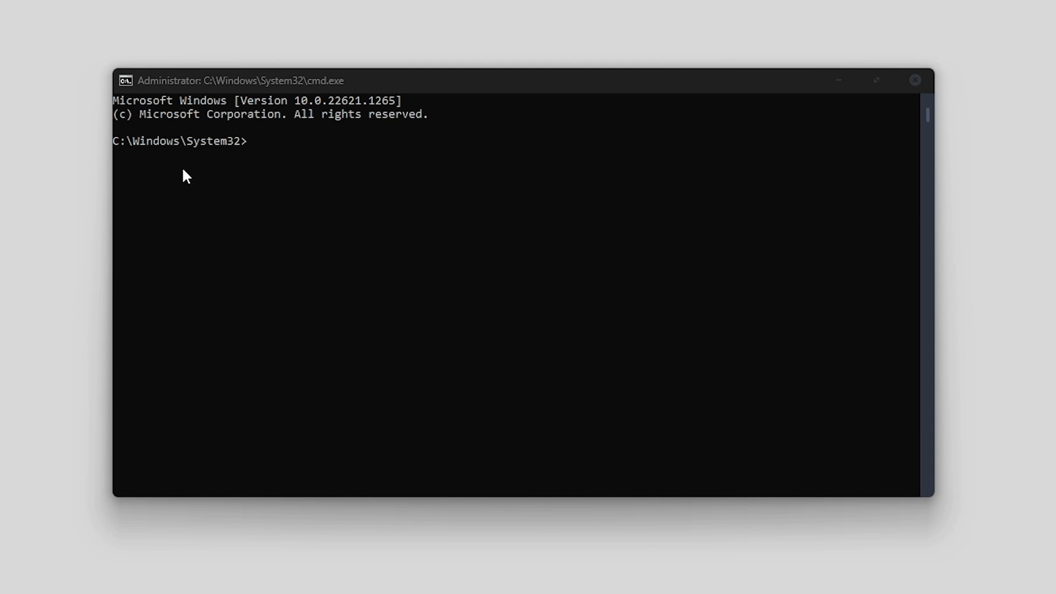
{"action": "mouse_move", "coordinate": [187, 160]}
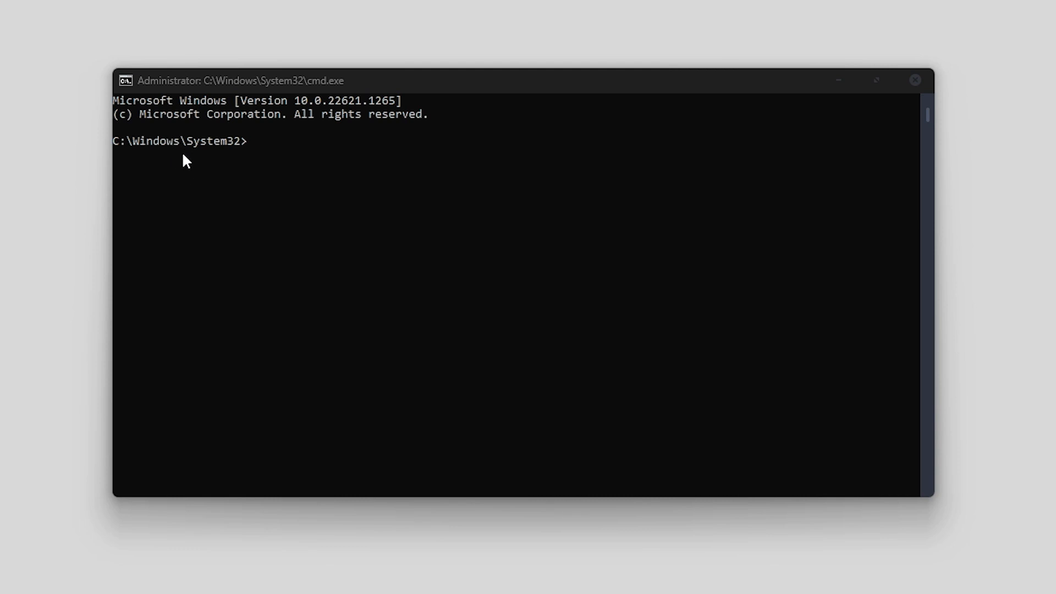
{"action": "mouse_move", "coordinate": [269, 152]}
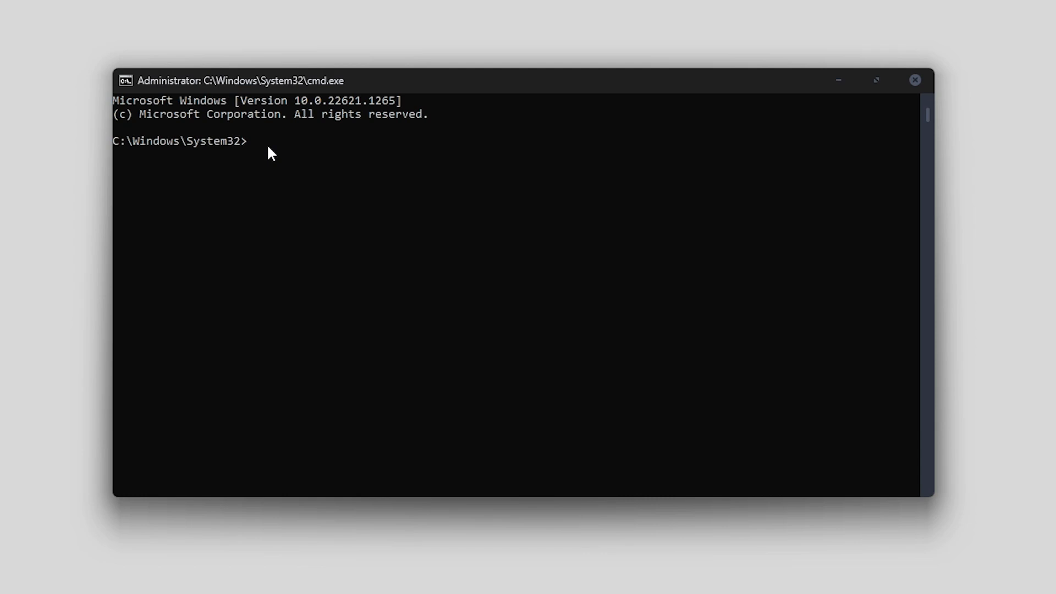
Step: Switch to drive H: and type cd H:\SCRCPY\scrcpy-win64-v1.25
{"action": "type", "text": "H"}
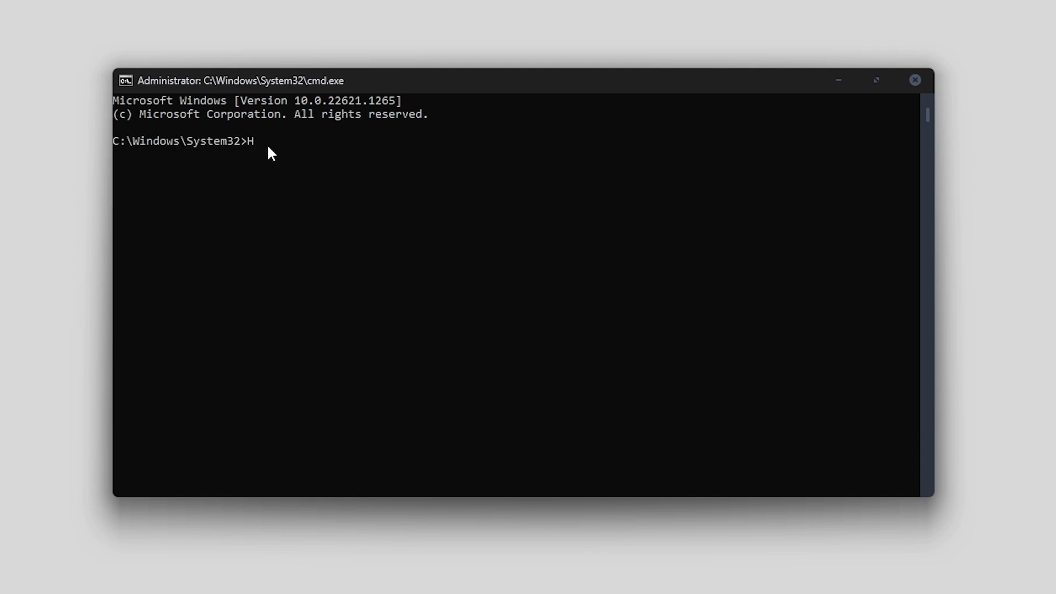
{"action": "type", "text": ":"}
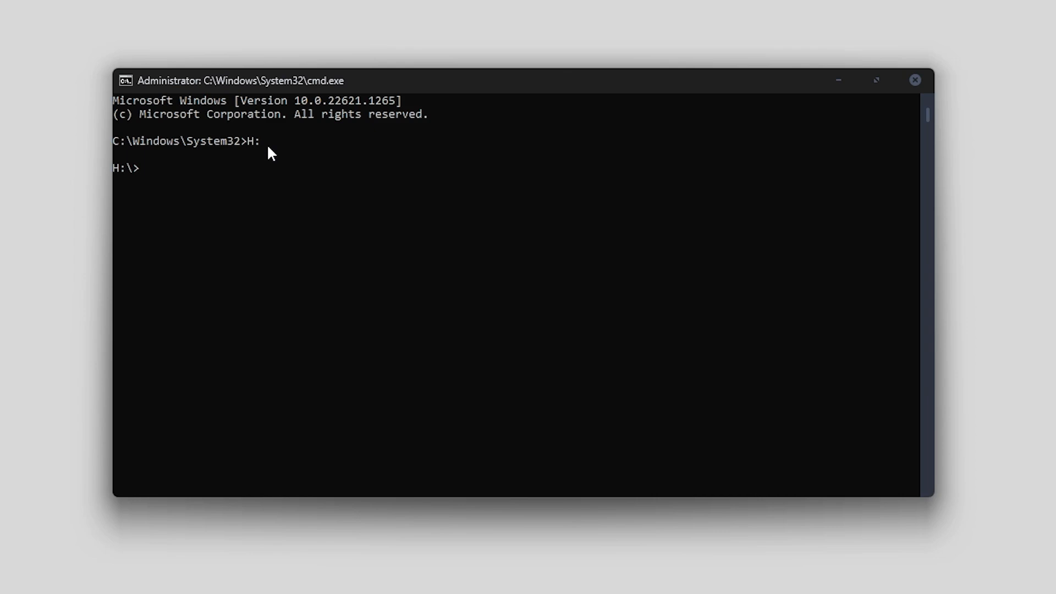
{"action": "type", "text": "cd"}
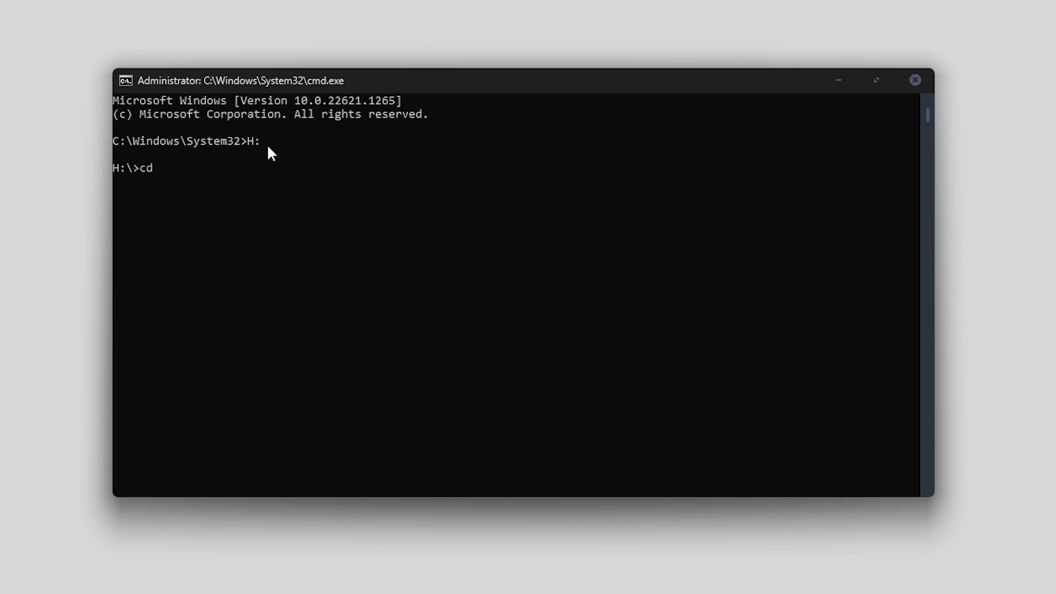
{"action": "type", "text": "H:\\SCRCPY\\scrcpy-win64-v1.25"}
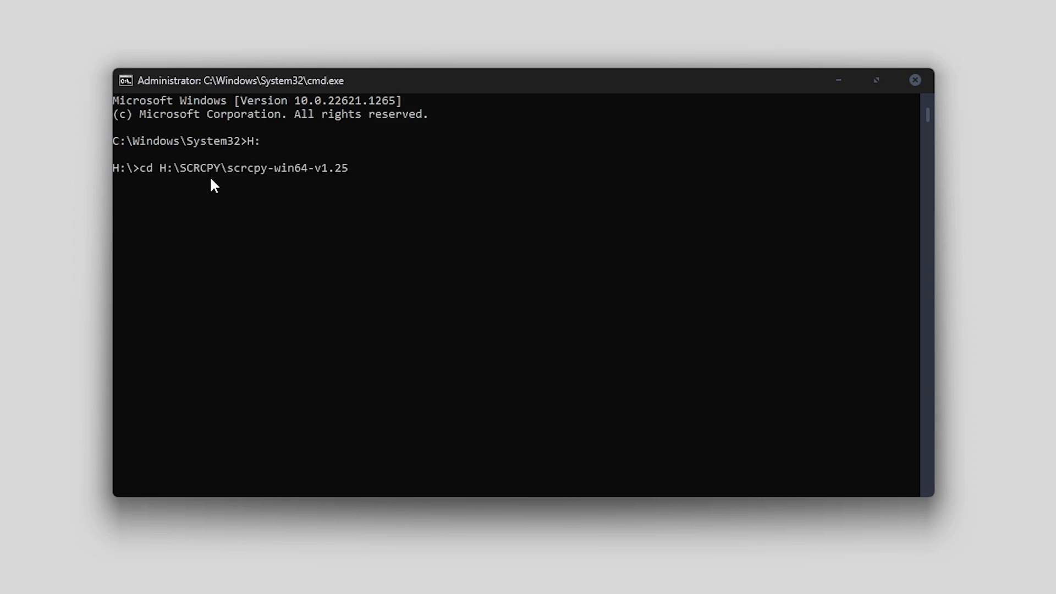
{"action": "mouse_move", "coordinate": [343, 183]}
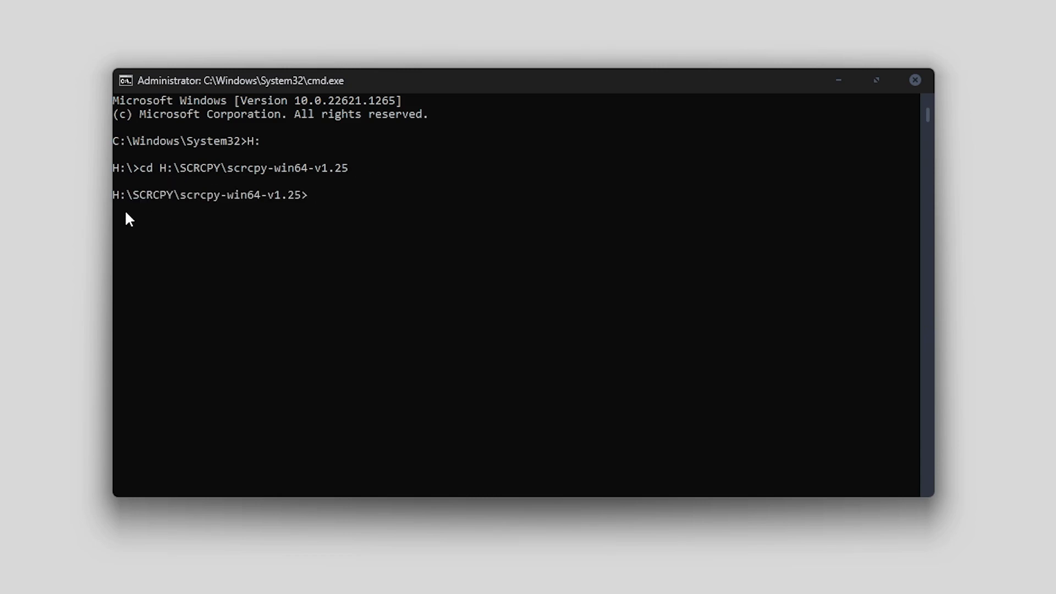
{"action": "mouse_move", "coordinate": [316, 213]}
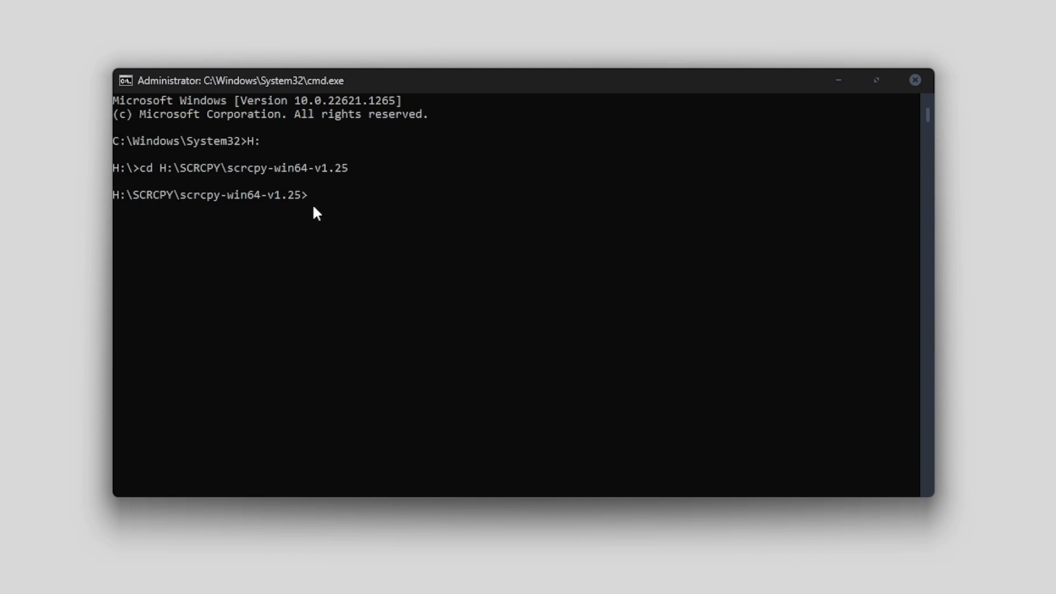
{"action": "mouse_move", "coordinate": [551, 252]}
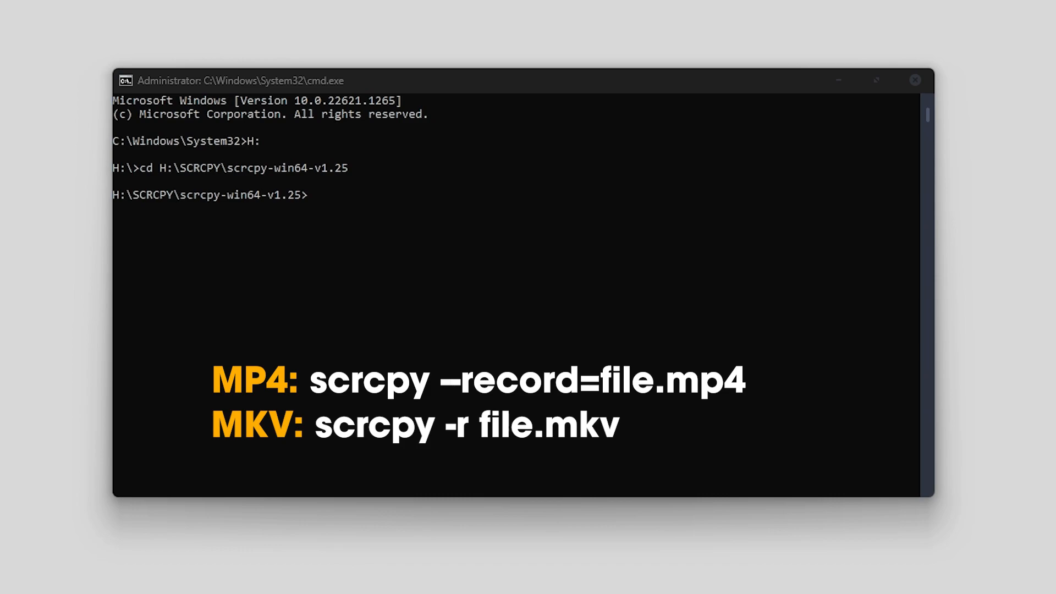
Step: Run scrcpy --record=file.mp4 to mirror and record the phone screen
{"action": "type", "text": "scrcpy --record=file.mp4"}
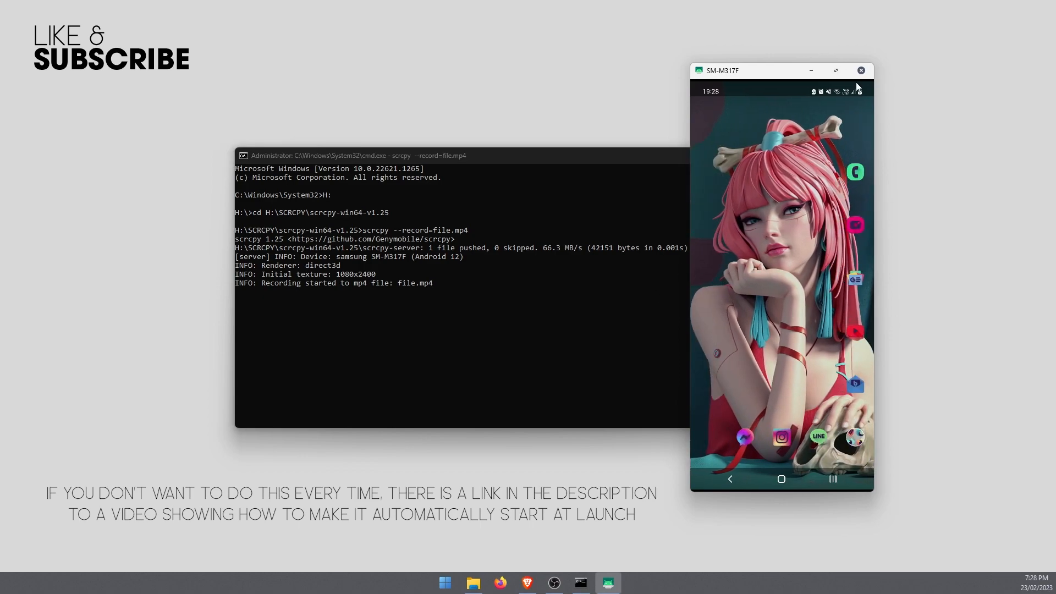
Step: Close the scrcpy mirror to stop recording, then play file.mp4 from scrcpy-win64-v1.25 in VLC
{"action": "left_click", "coordinate": [860, 70]}
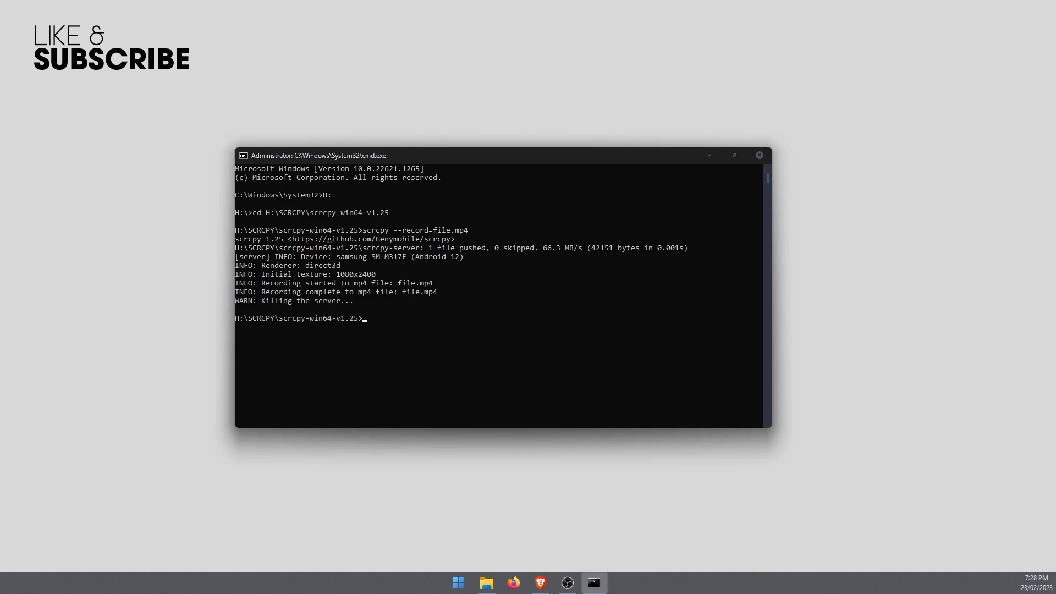
{"action": "left_click", "coordinate": [486, 582]}
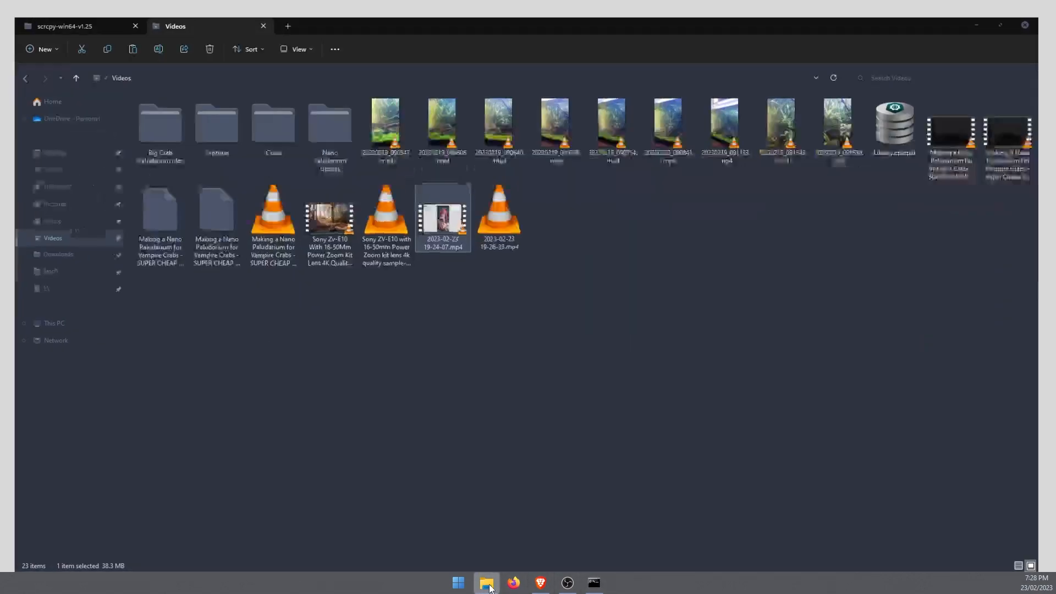
{"action": "left_click", "coordinate": [64, 26]}
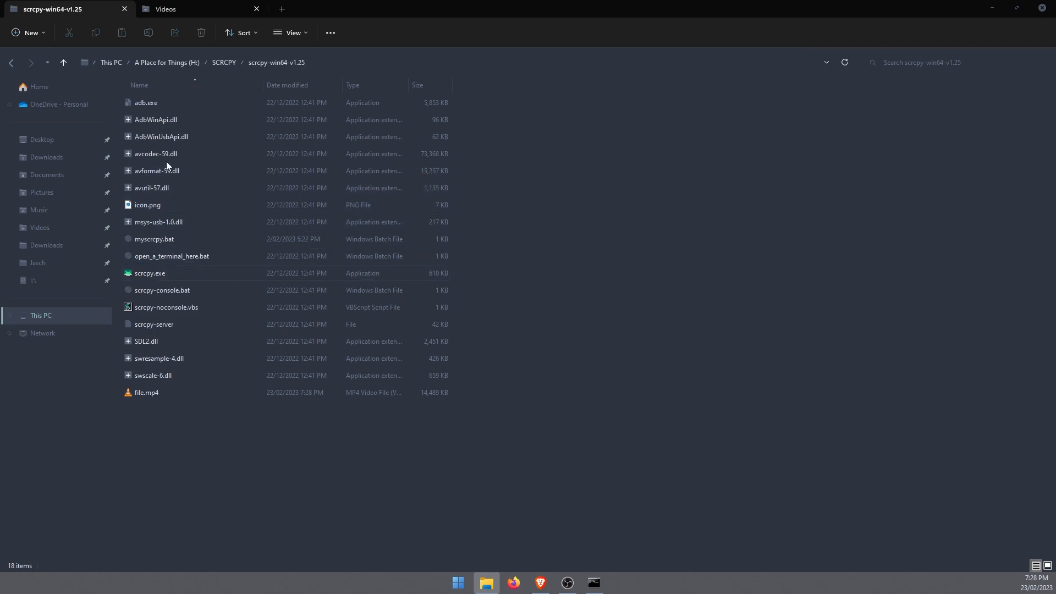
{"action": "left_click", "coordinate": [146, 392]}
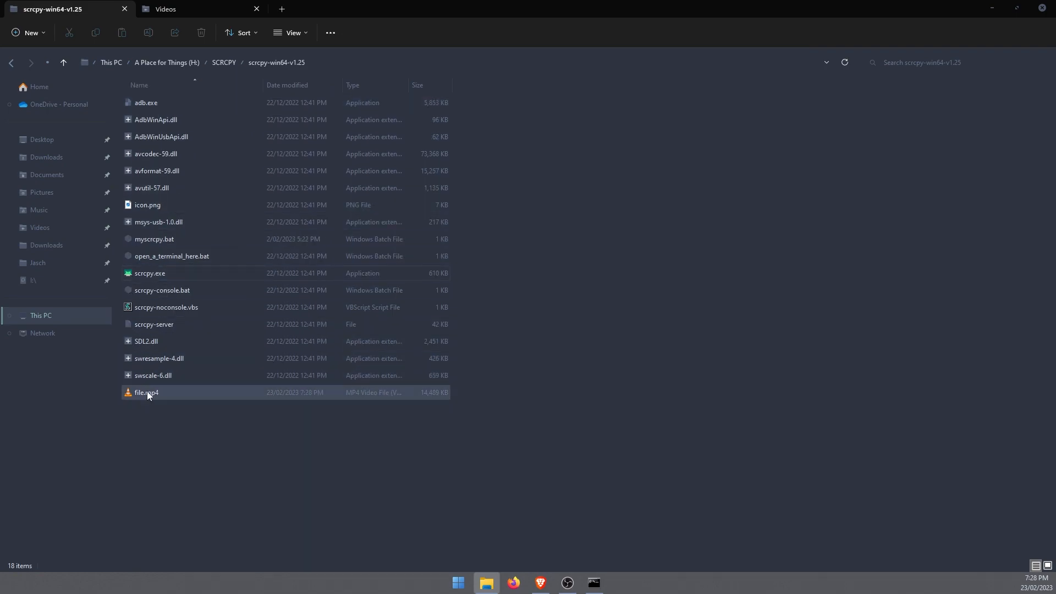
{"action": "left_click", "coordinate": [147, 392]}
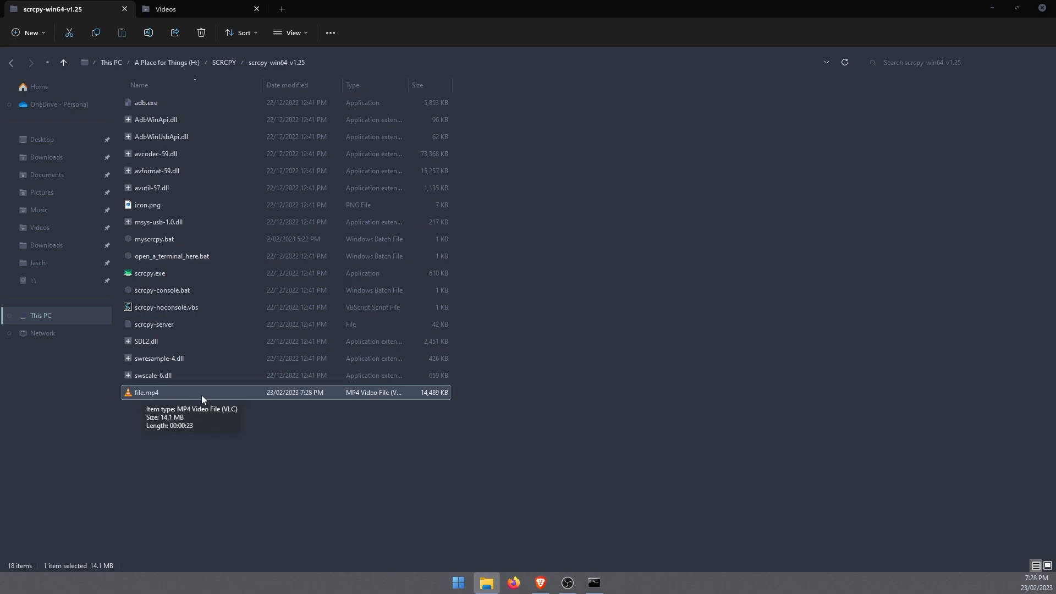
{"action": "mouse_move", "coordinate": [152, 397]}
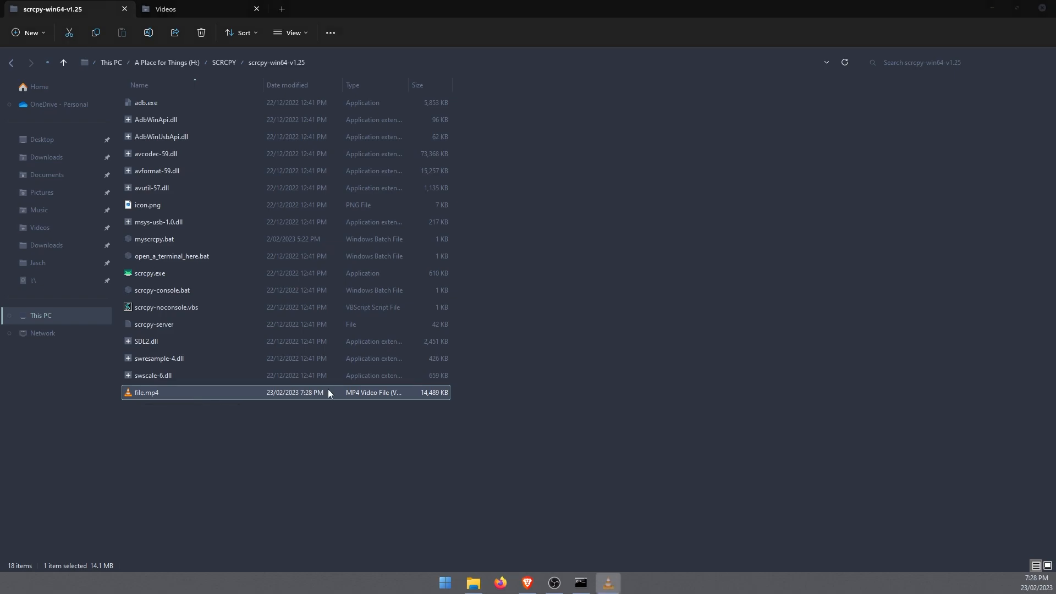
{"action": "double_click", "coordinate": [146, 392]}
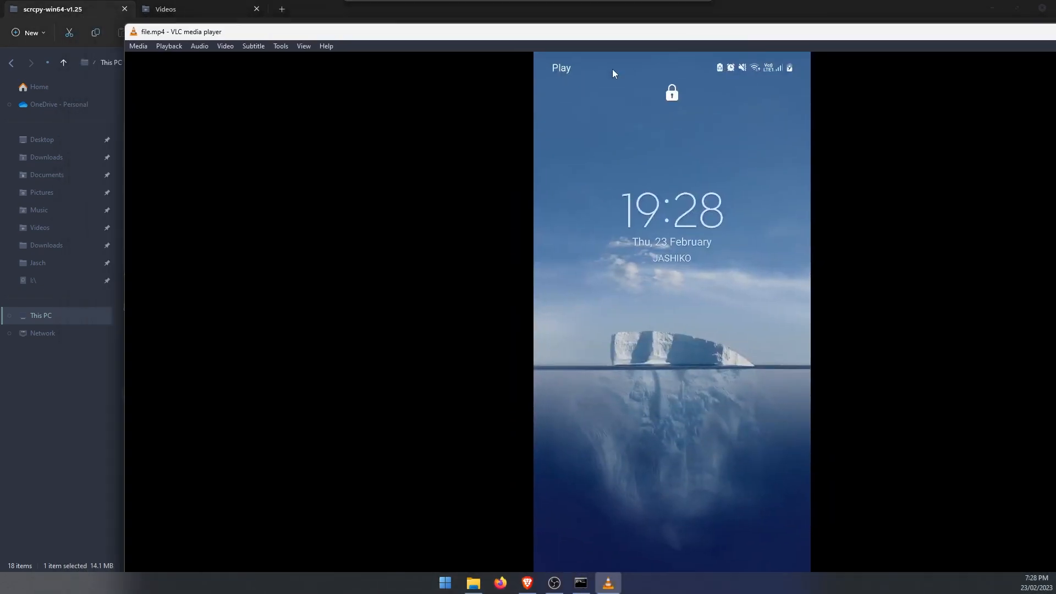